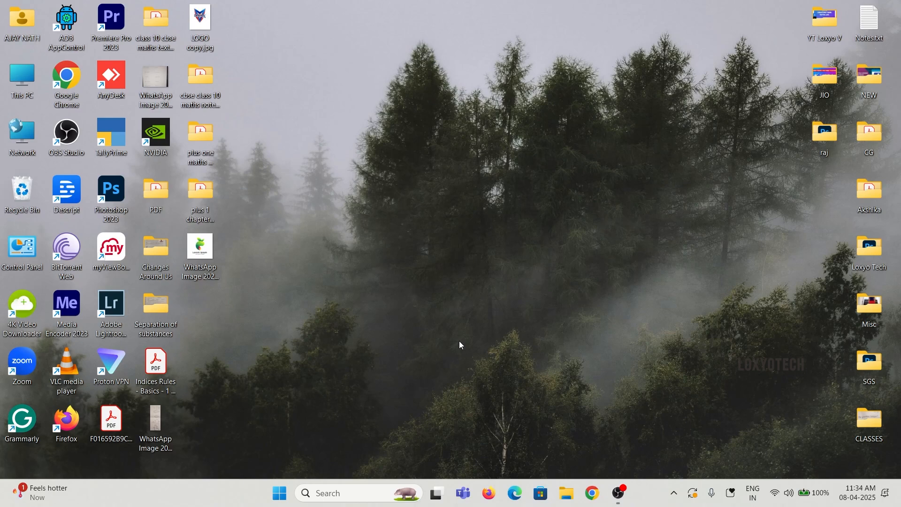
mouse_move(474, 437)
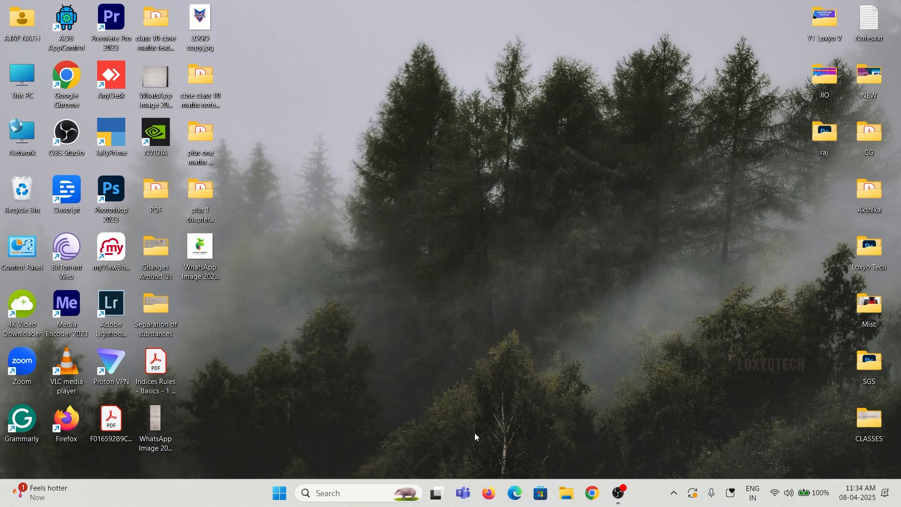